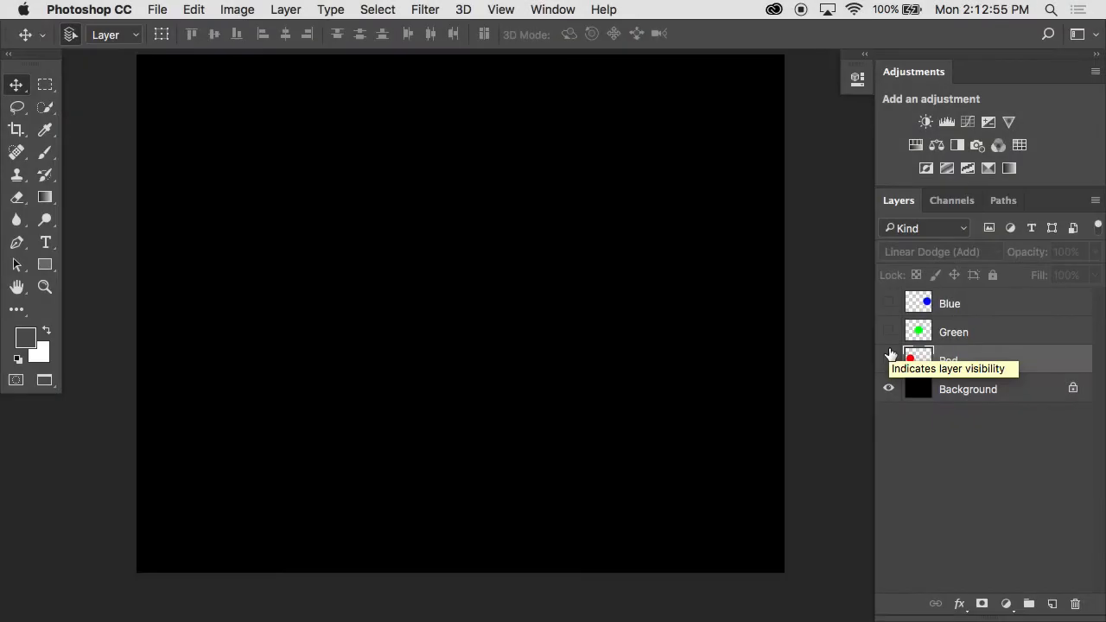
{"action": "mouse_move", "coordinate": [892, 361]}
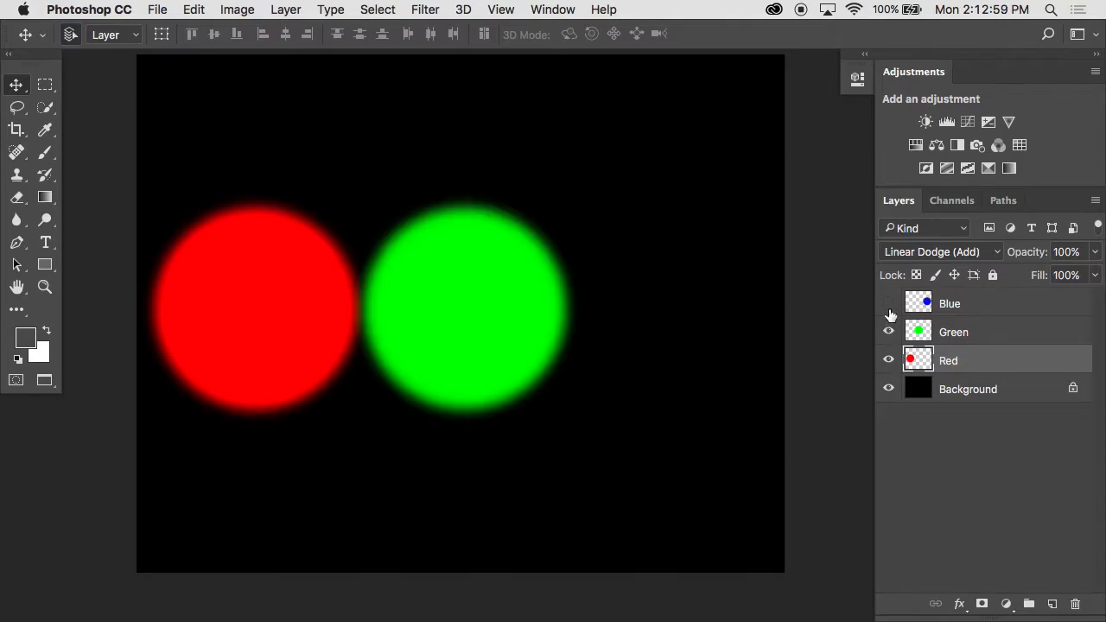
Show the blue circle and slide the red circle over the green one to reveal yellow
{"action": "left_click", "coordinate": [888, 304]}
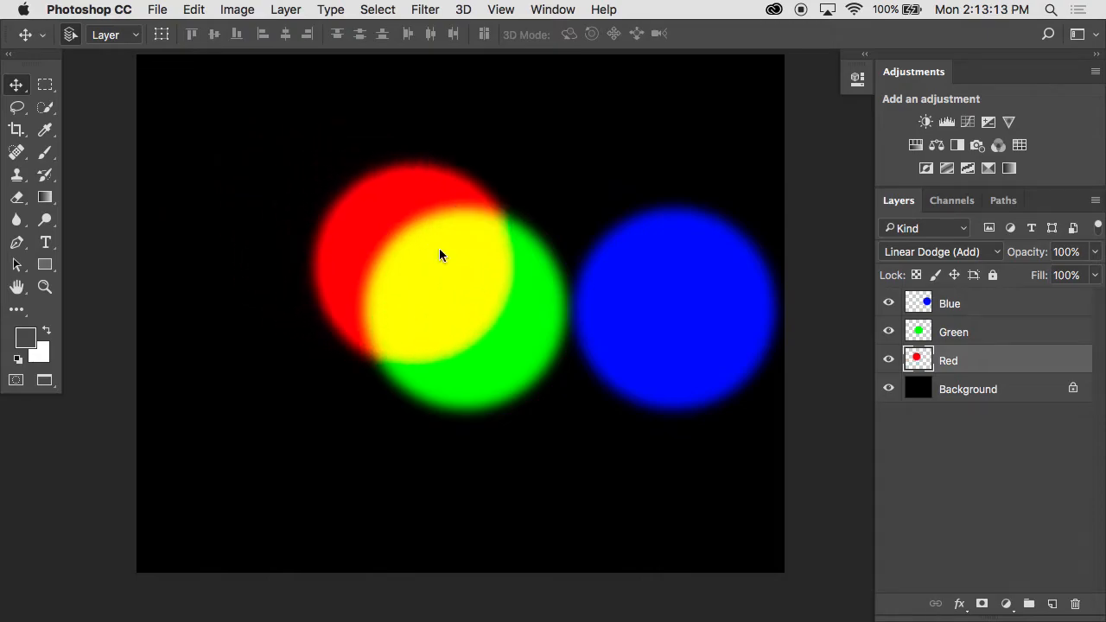
{"action": "left_click_drag", "start_coordinate": [674, 311], "coordinate": [562, 211]}
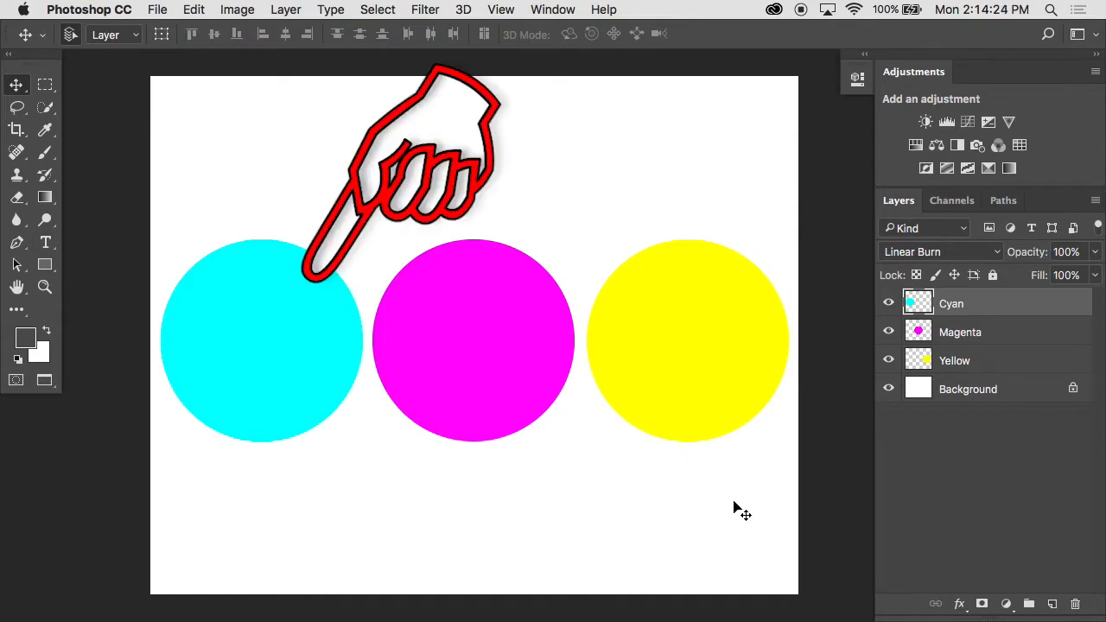
Move the cyan circle toward the magenta one on the white CMY document
{"action": "left_click_drag", "start_coordinate": [406, 173], "coordinate": [795, 173]}
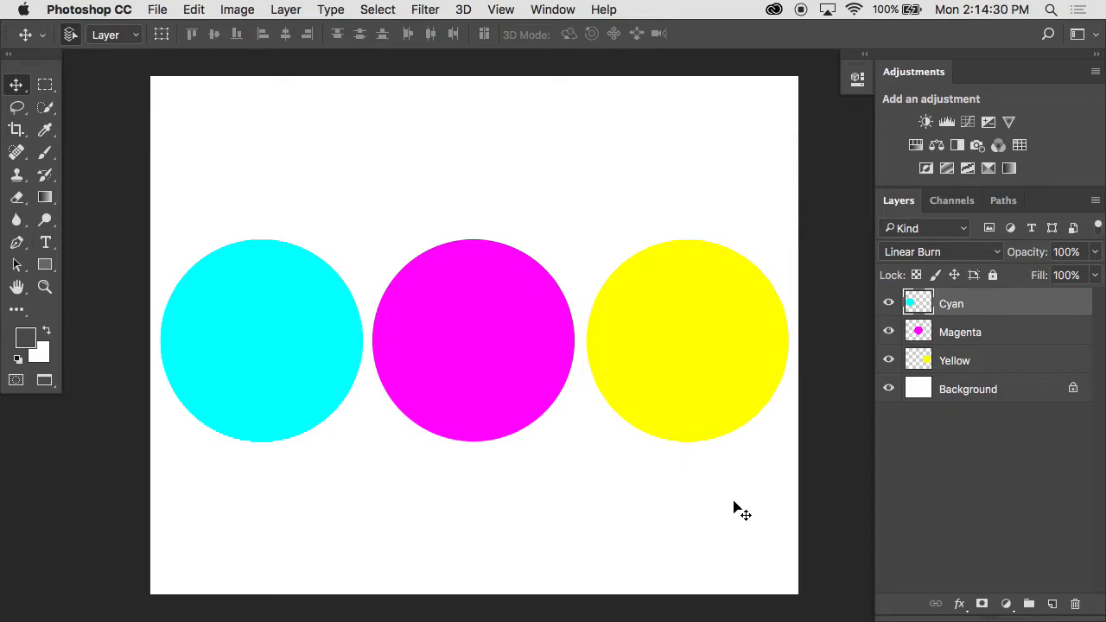
Drag the cyan circle so cyan, magenta and yellow overlap into red, blue and dark mixes
{"action": "left_click_drag", "start_coordinate": [263, 339], "coordinate": [435, 327]}
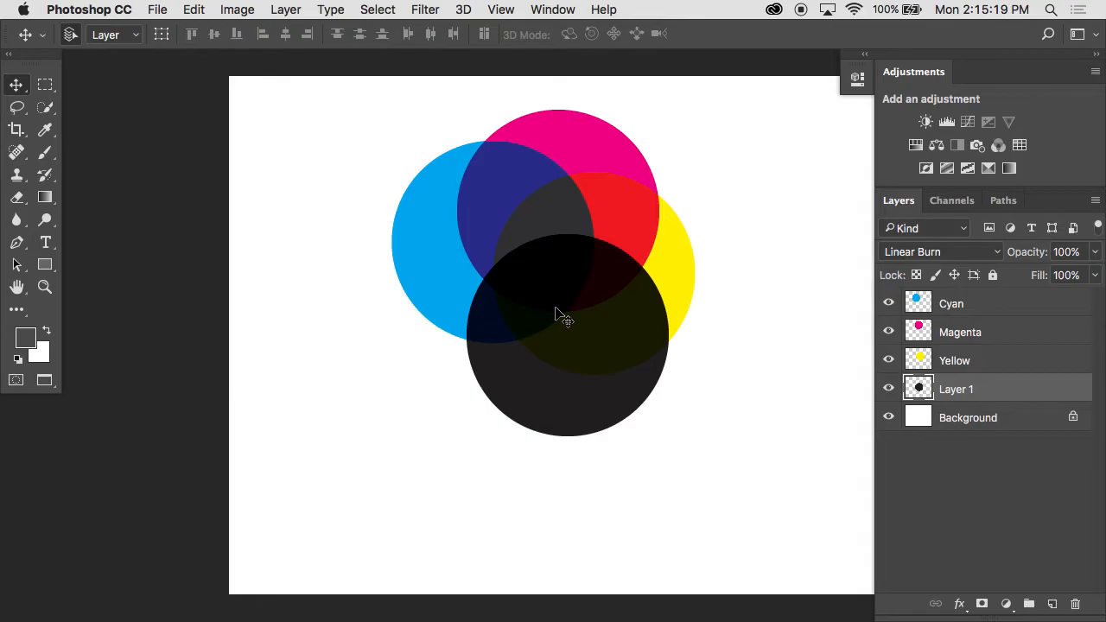
Adjust the circles so cyan, magenta and yellow mix into green, red, blue and a black centre
{"action": "left_click", "coordinate": [581, 283]}
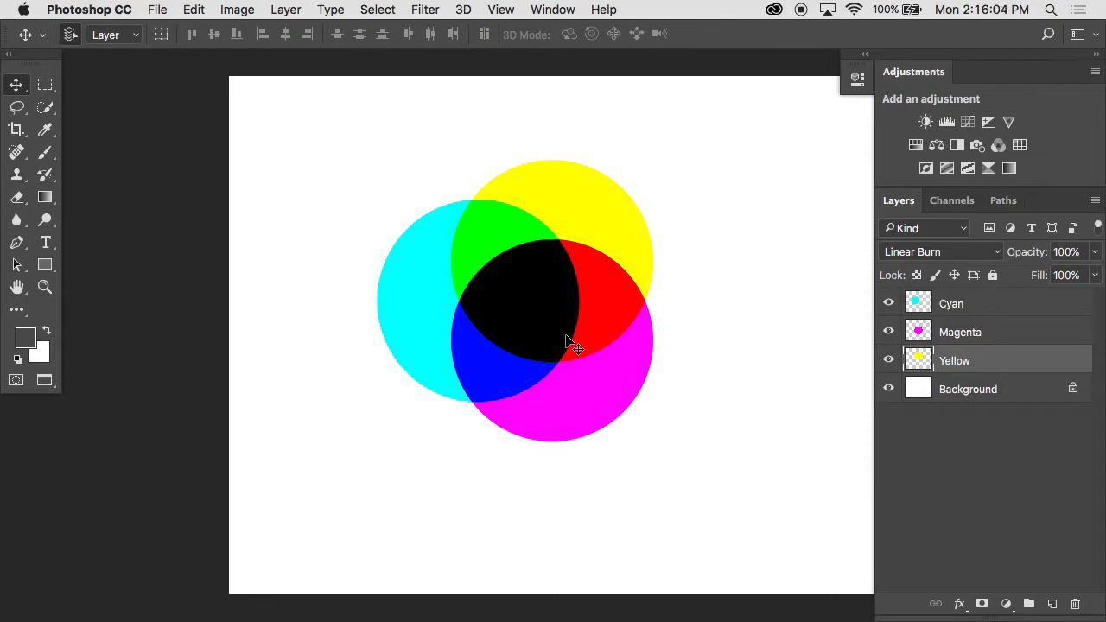
{"action": "mouse_move", "coordinate": [550, 326]}
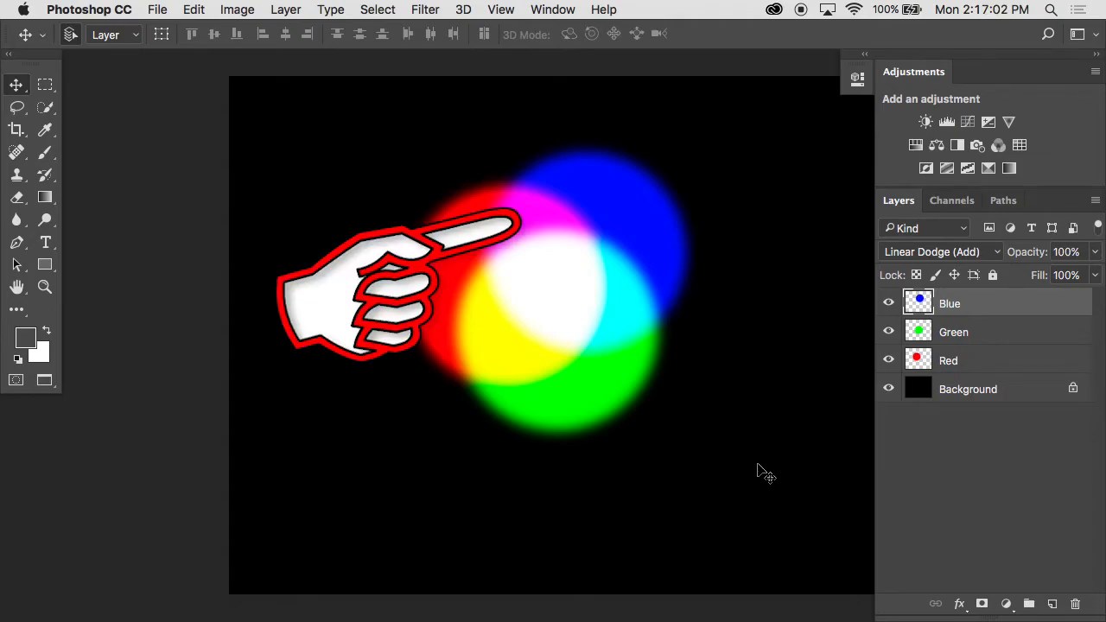
{"action": "left_click_drag", "start_coordinate": [398, 285], "coordinate": [415, 311]}
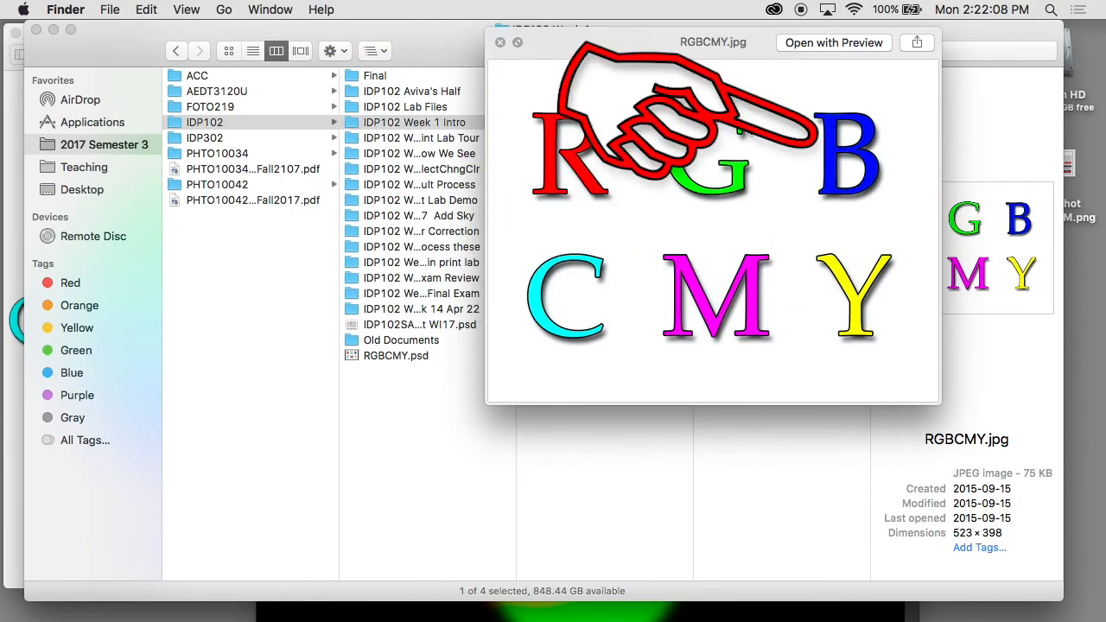
{"action": "mouse_move", "coordinate": [746, 128]}
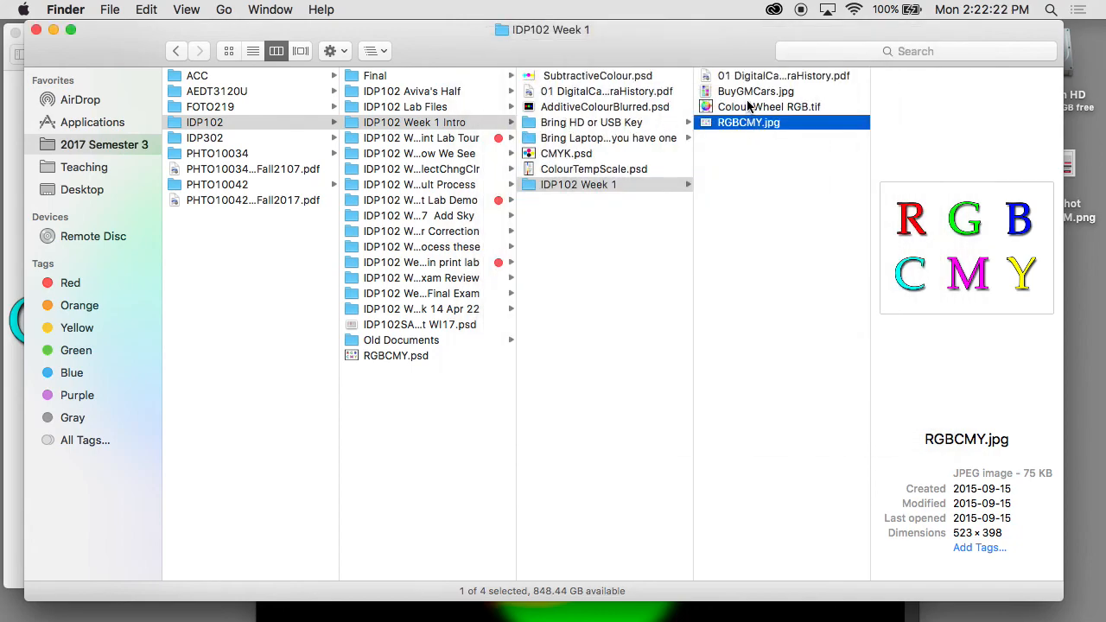
Select BuyGMCars.jpg in the IDP102 Week 1 folder for Quick Look preview
{"action": "left_click", "coordinate": [755, 90]}
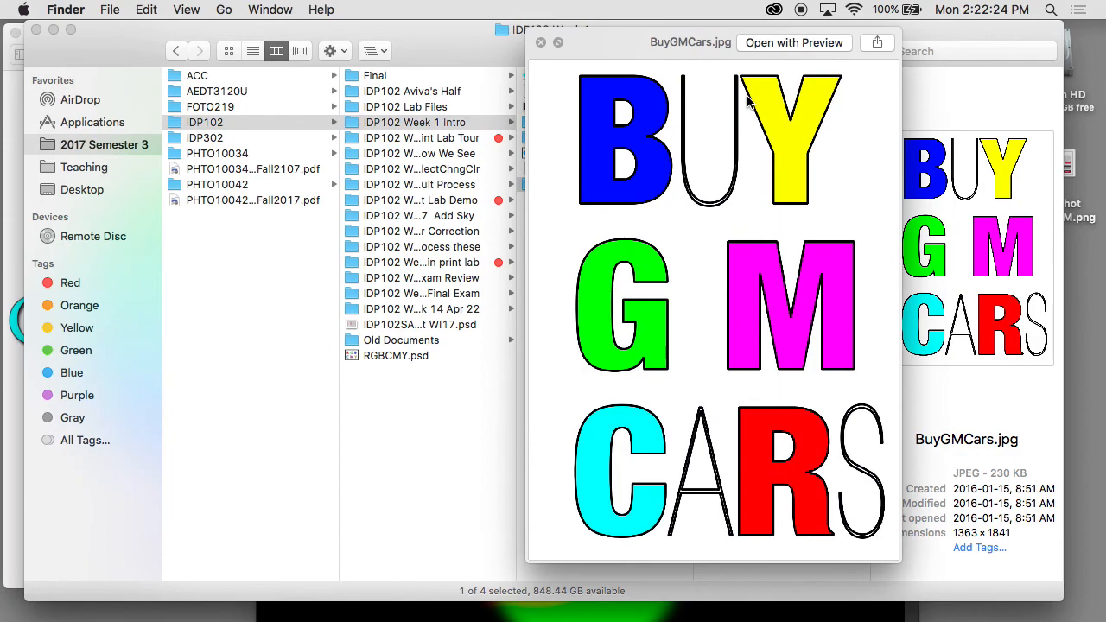